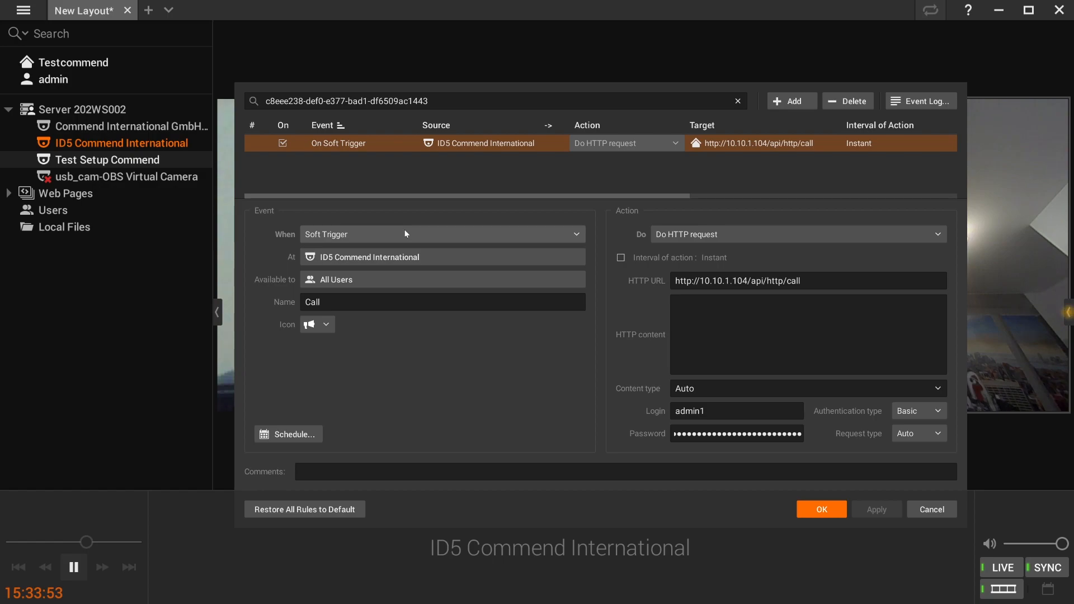
mouse_move(419, 259)
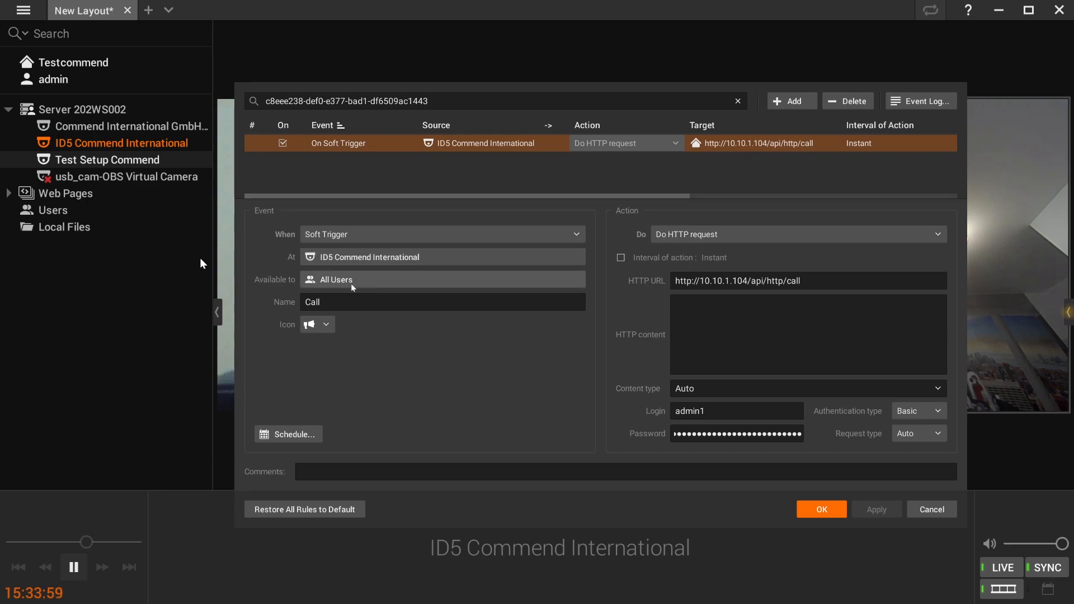
Check the Call rule's name and HTTP request address, then close Event Rules
double_click(311, 302)
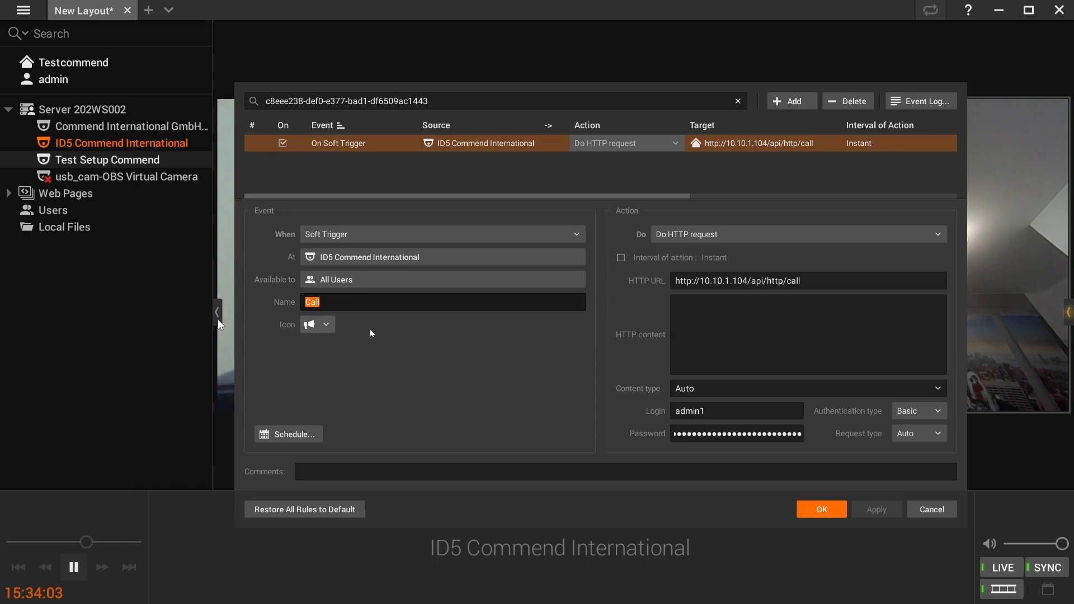
mouse_move(638, 210)
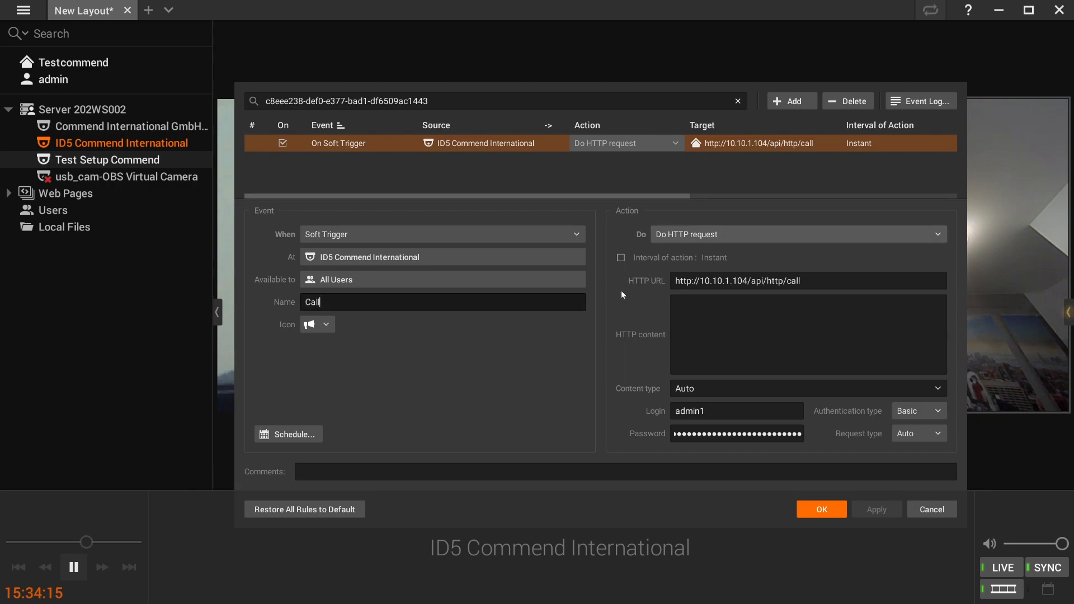
left_click(719, 281)
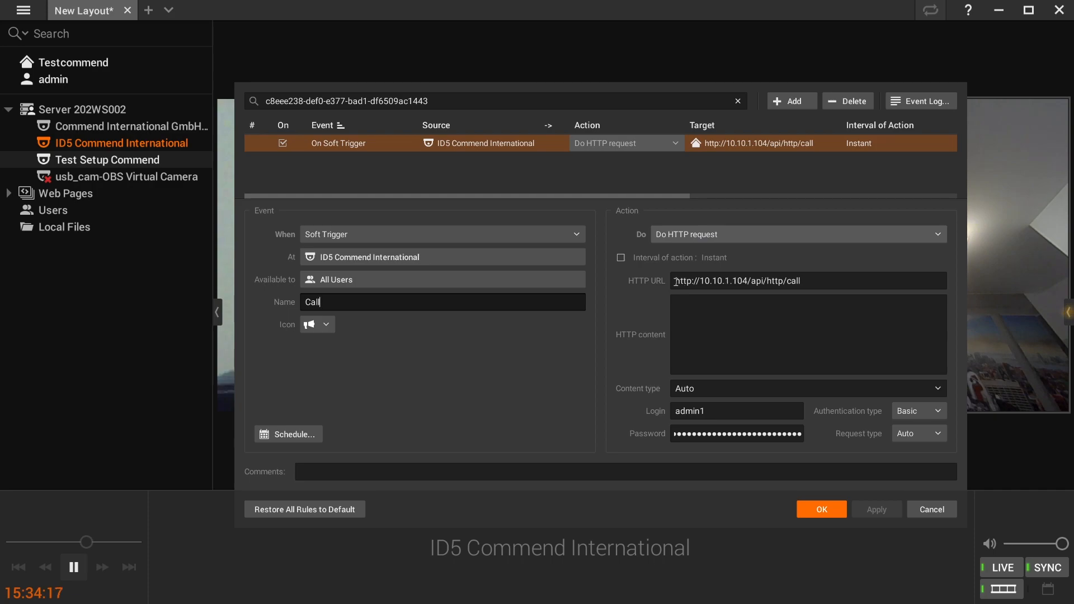
triple_click(739, 281)
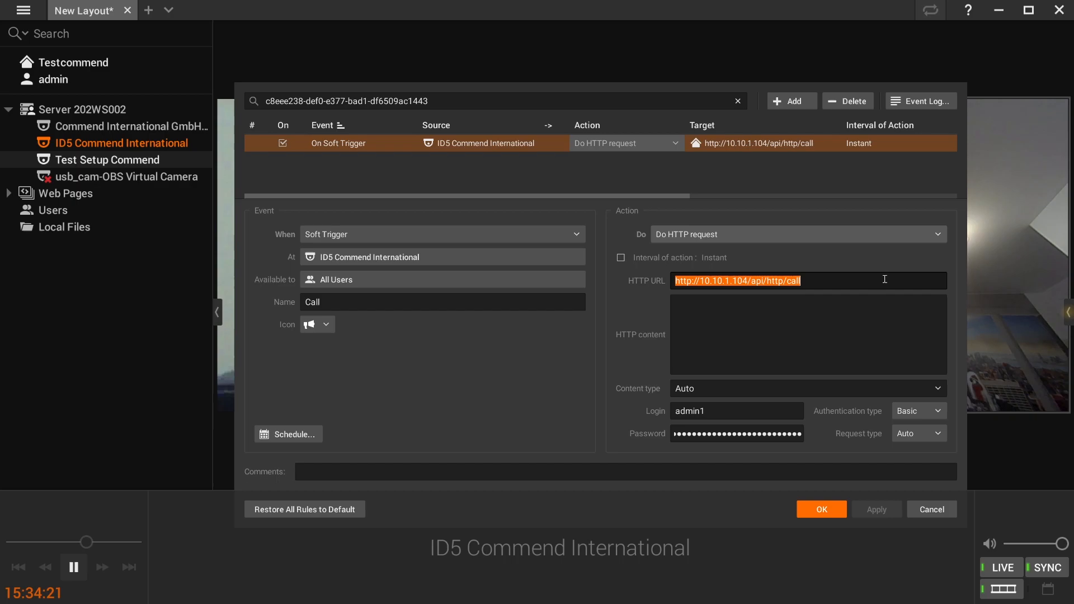
mouse_move(751, 391)
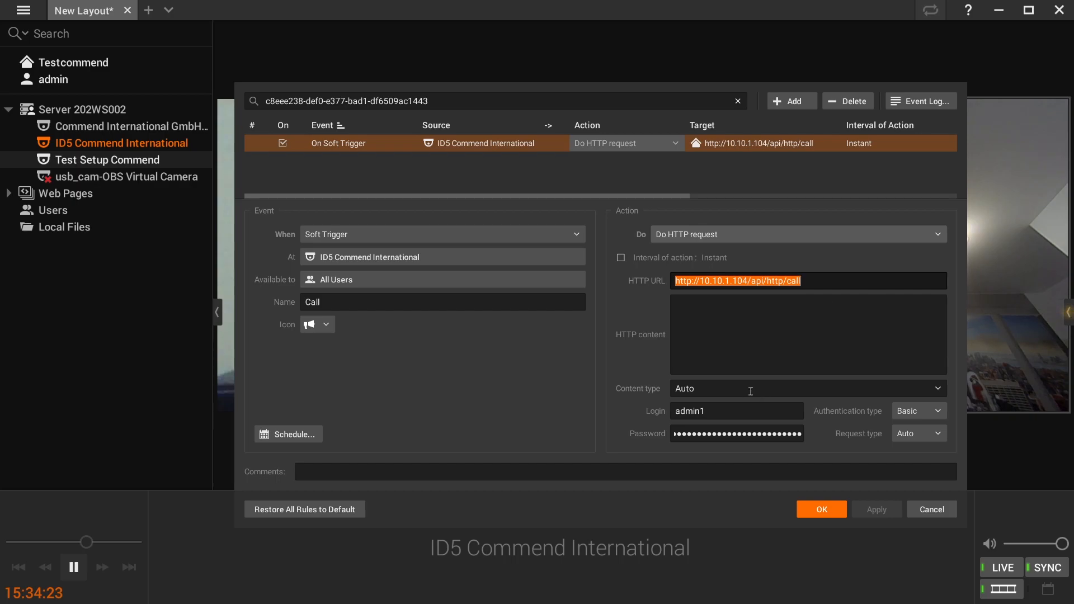
left_click(820, 510)
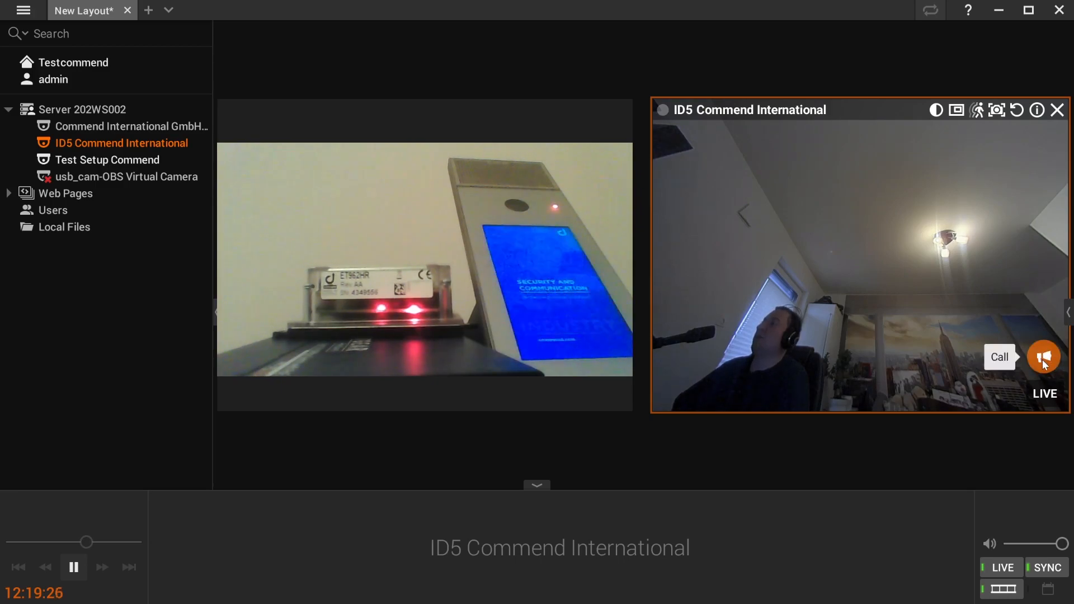
Fire the Call soft trigger to ring the ID5 intercom and select the Test Setup Commend view
left_click(1044, 357)
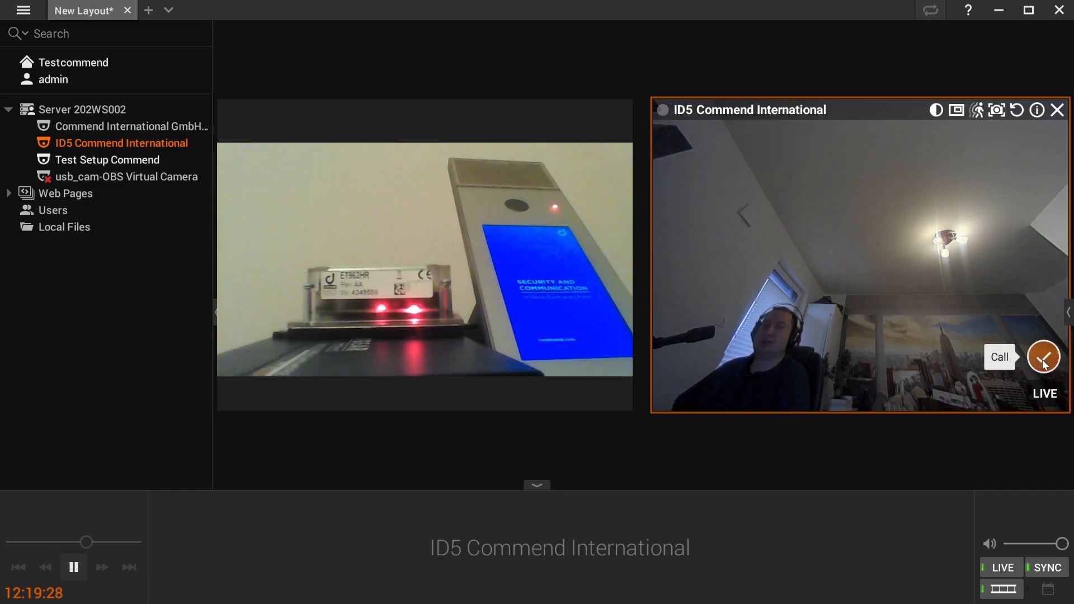
left_click(1044, 357)
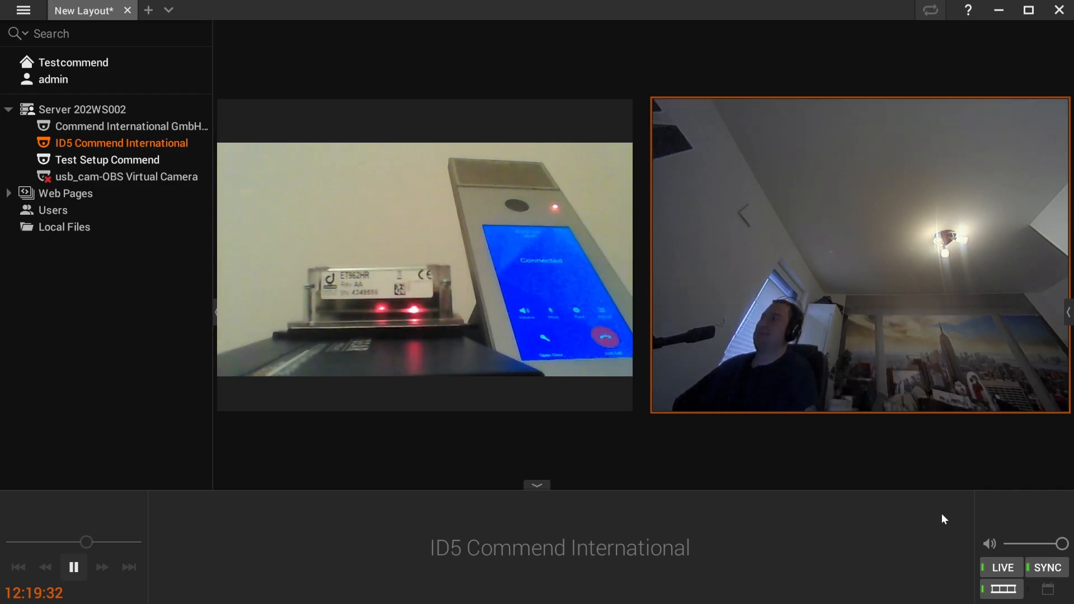
left_click(107, 159)
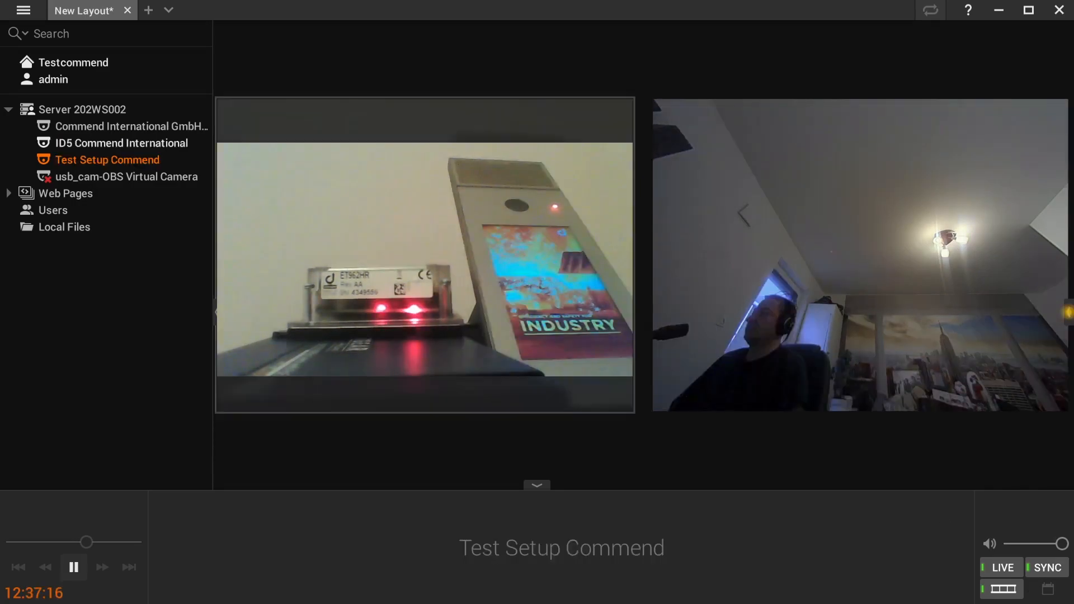